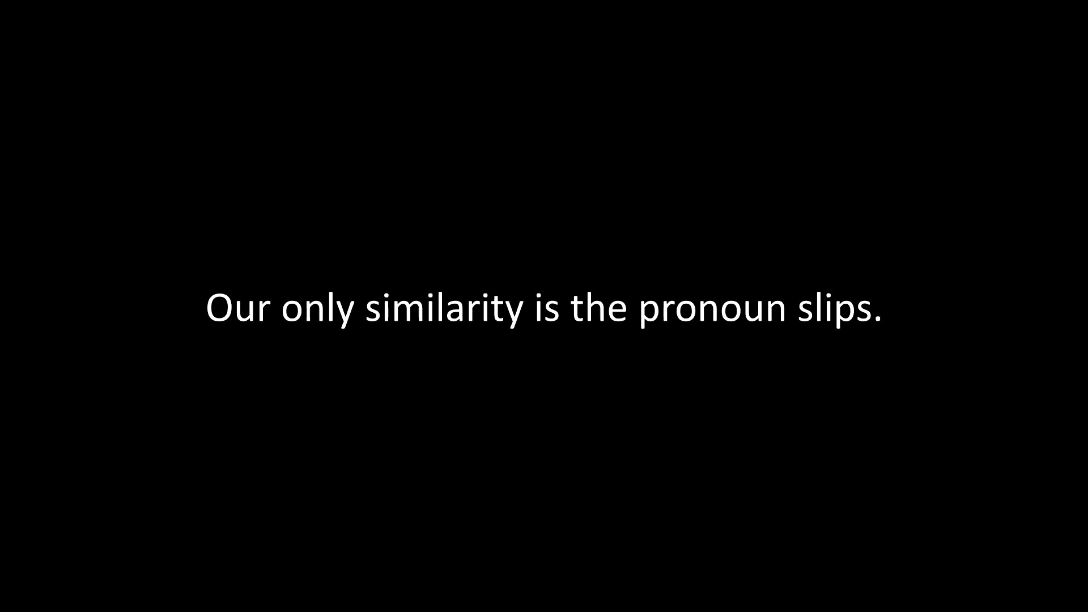
click(544, 306)
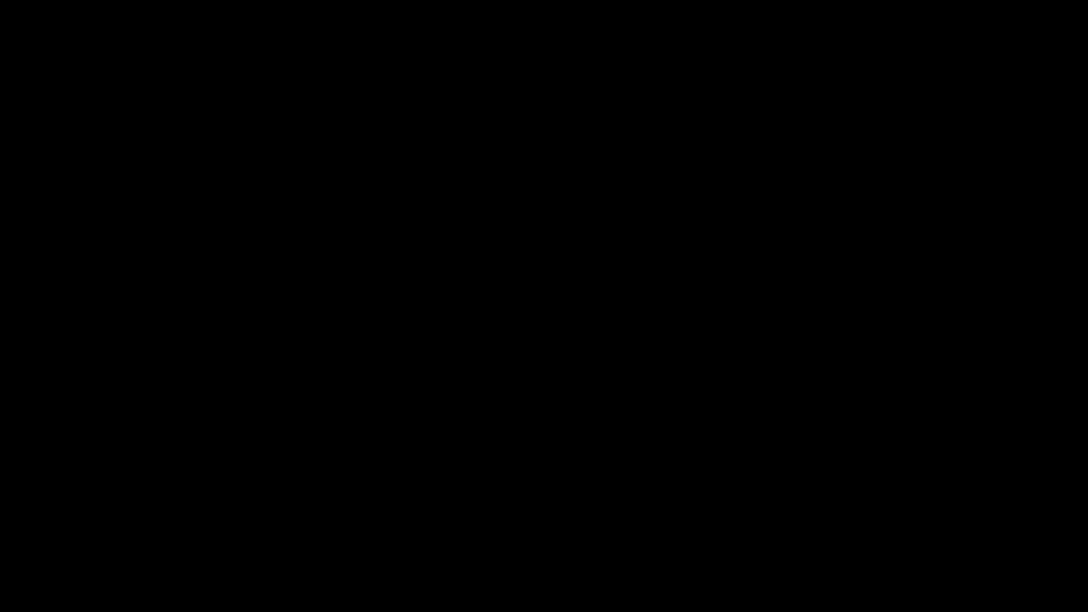